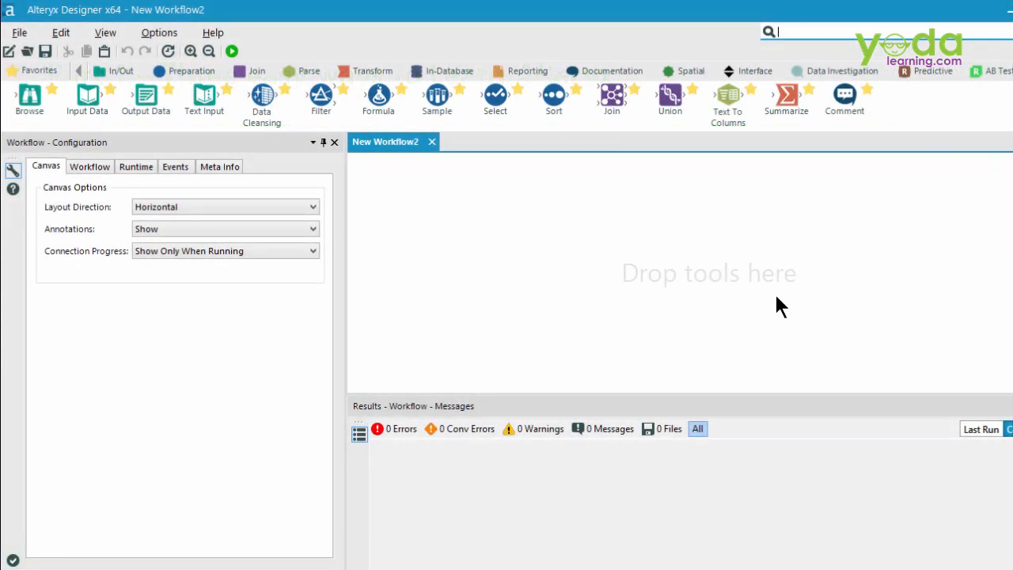
Switch the tool palette from the Join group to the Preparation tools.
left_click(120, 70)
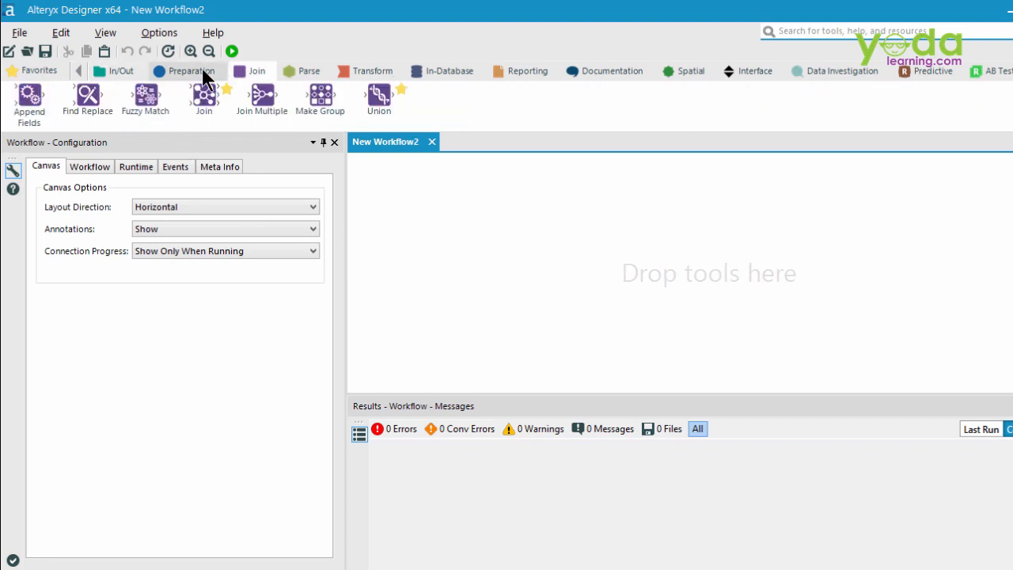
left_click(187, 70)
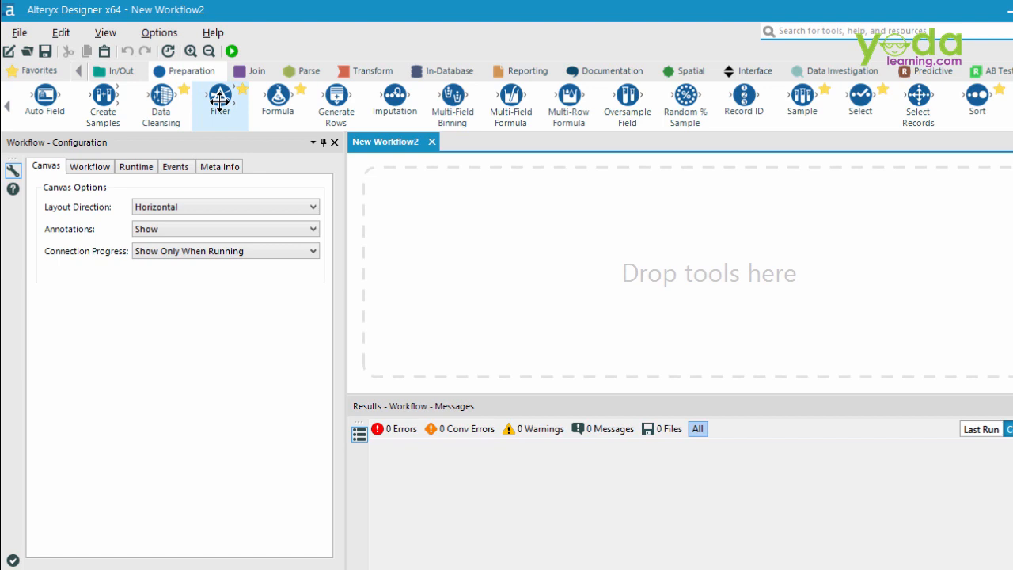
mouse_move(220, 103)
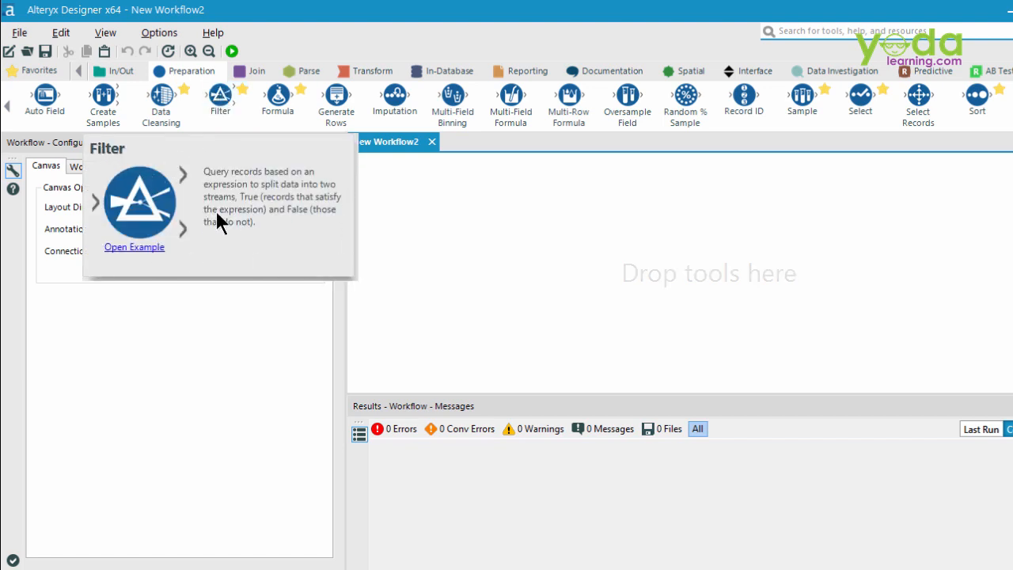
mouse_move(214, 235)
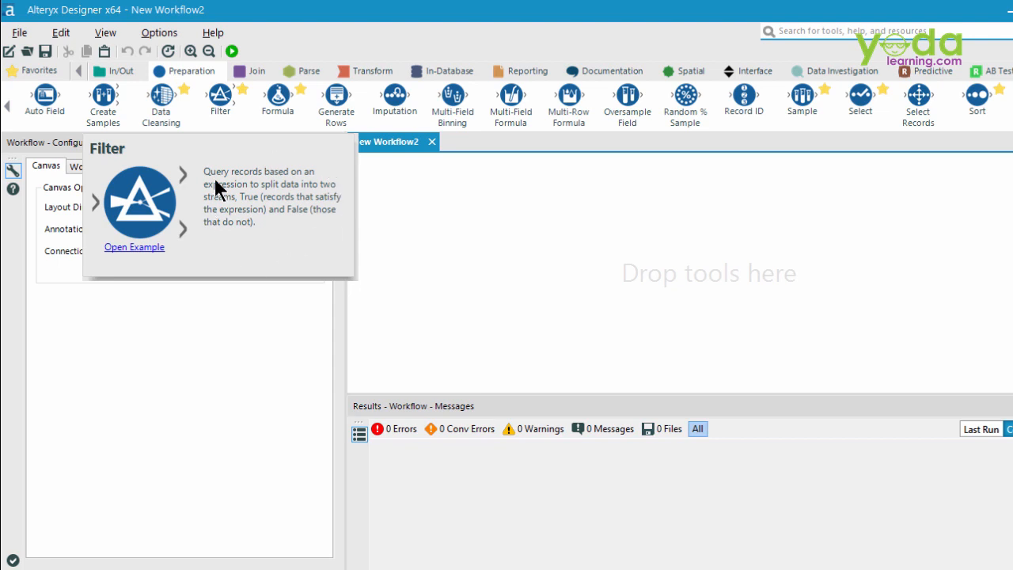
mouse_move(134, 252)
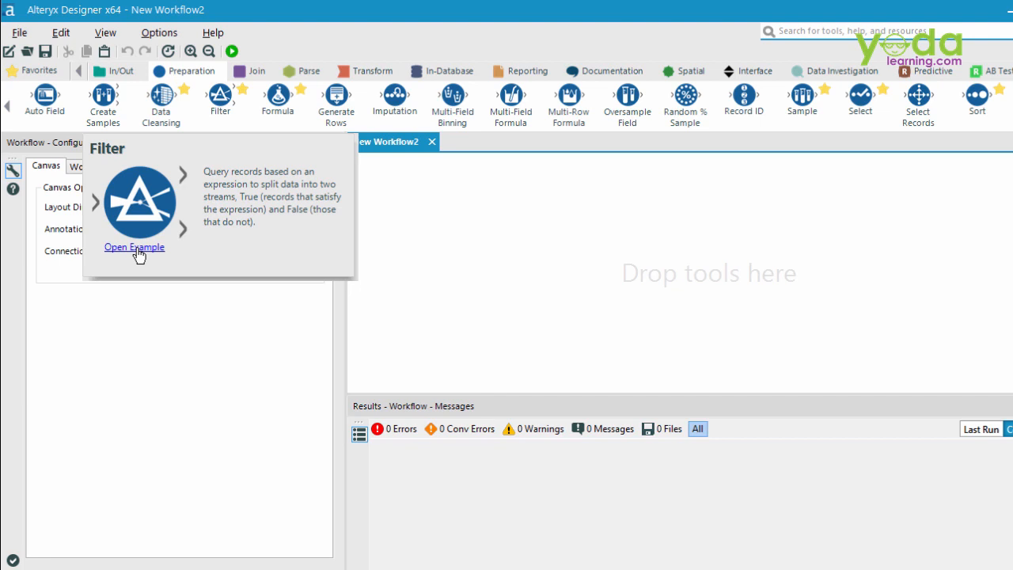
Open the Filter example workflow and scroll down to its More Info section.
left_click(134, 247)
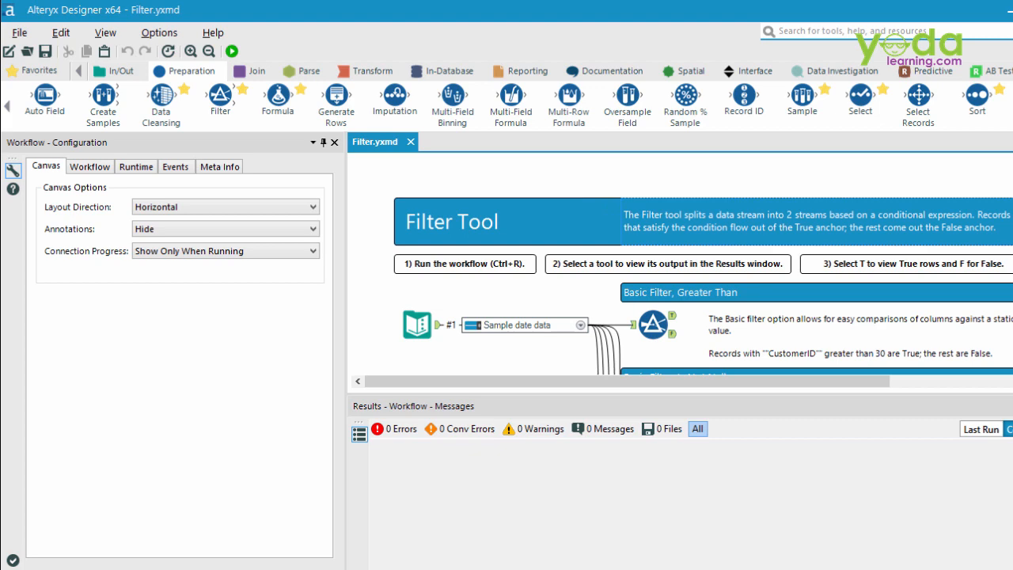
scroll("down", 3)
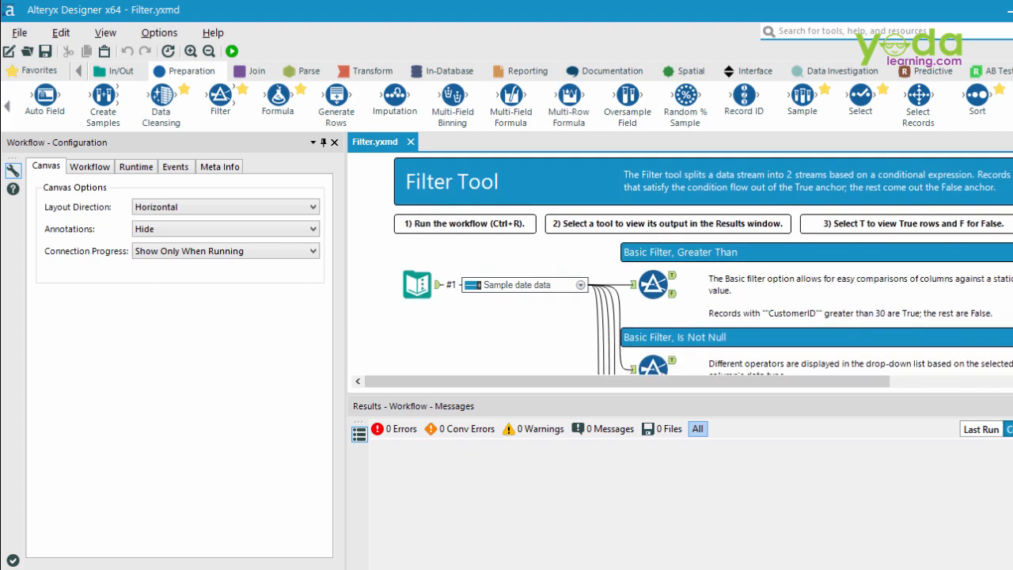
scroll("down", 3)
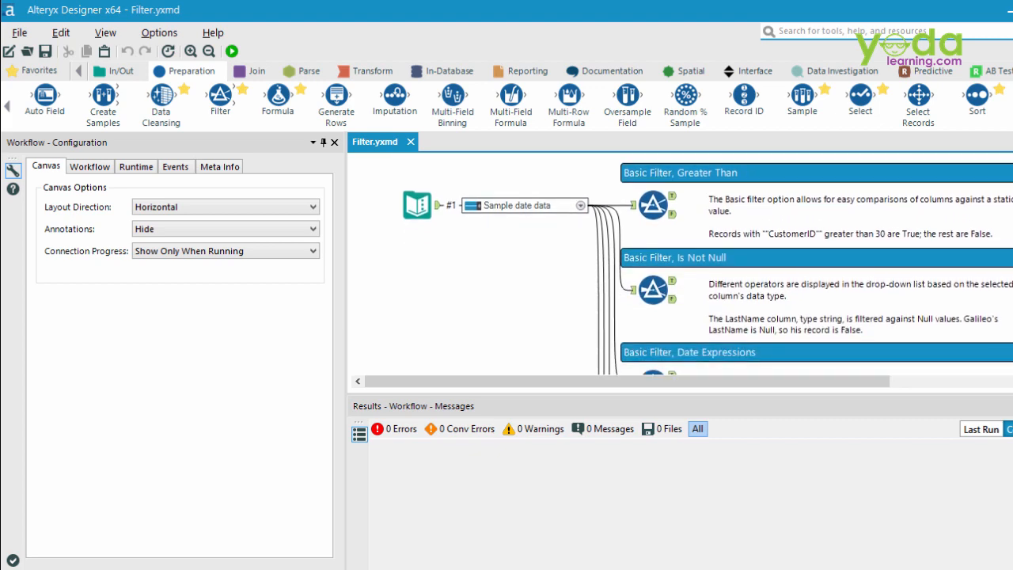
scroll("down", 3)
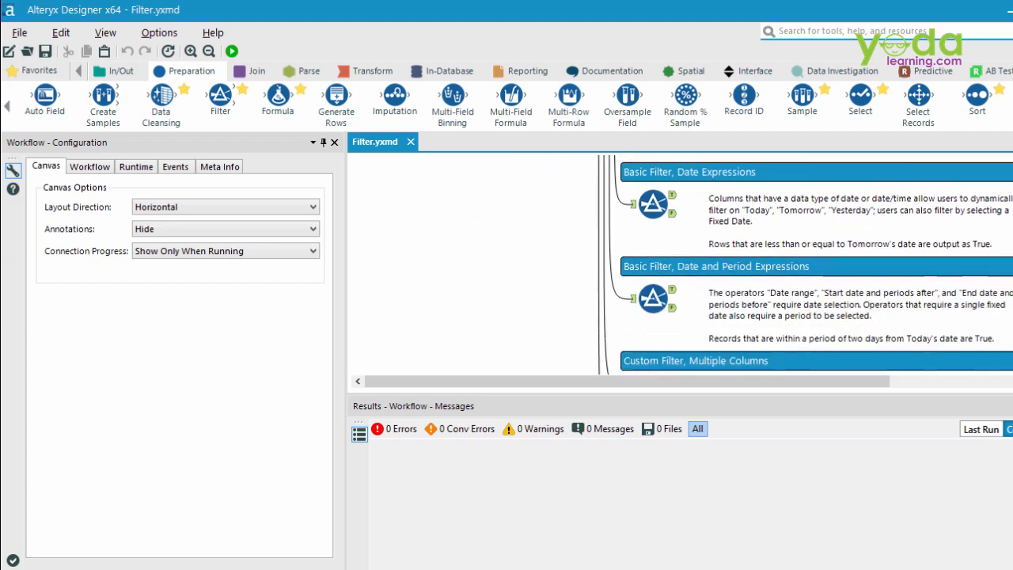
scroll("down", 3)
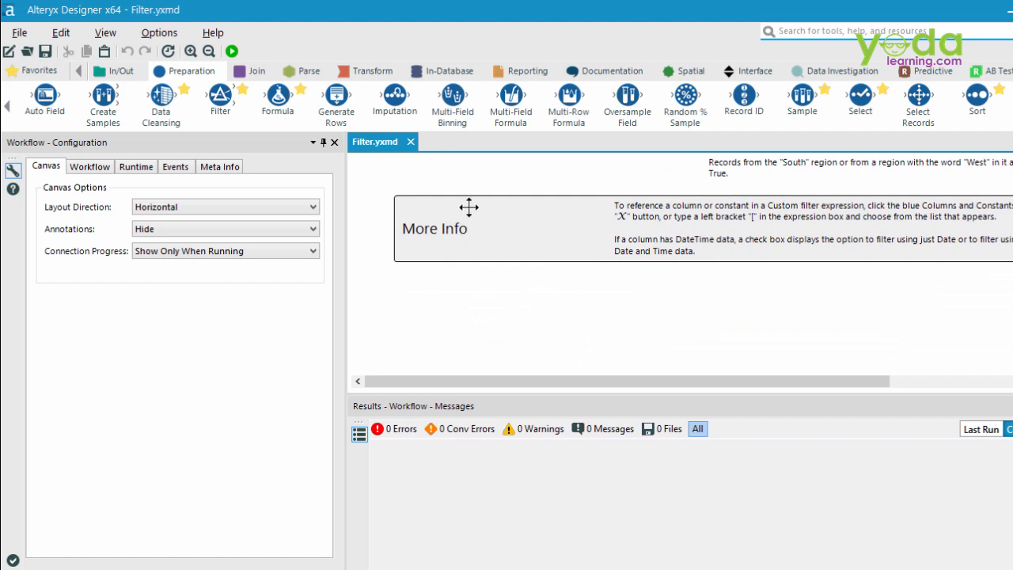
Open the 'Measure the quality of data' sample via Help's clean-and-prepare samples.
left_click(212, 33)
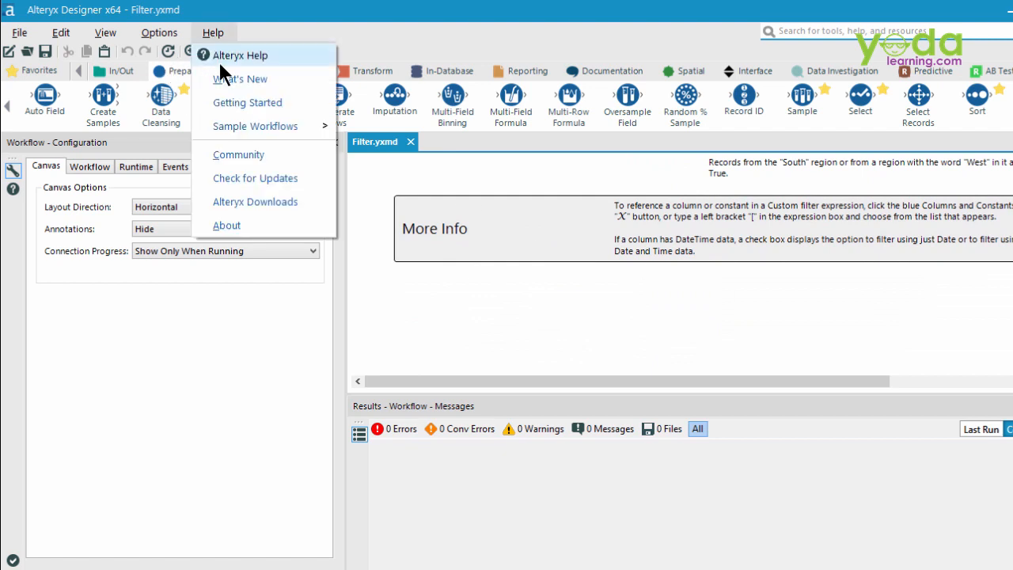
mouse_move(255, 126)
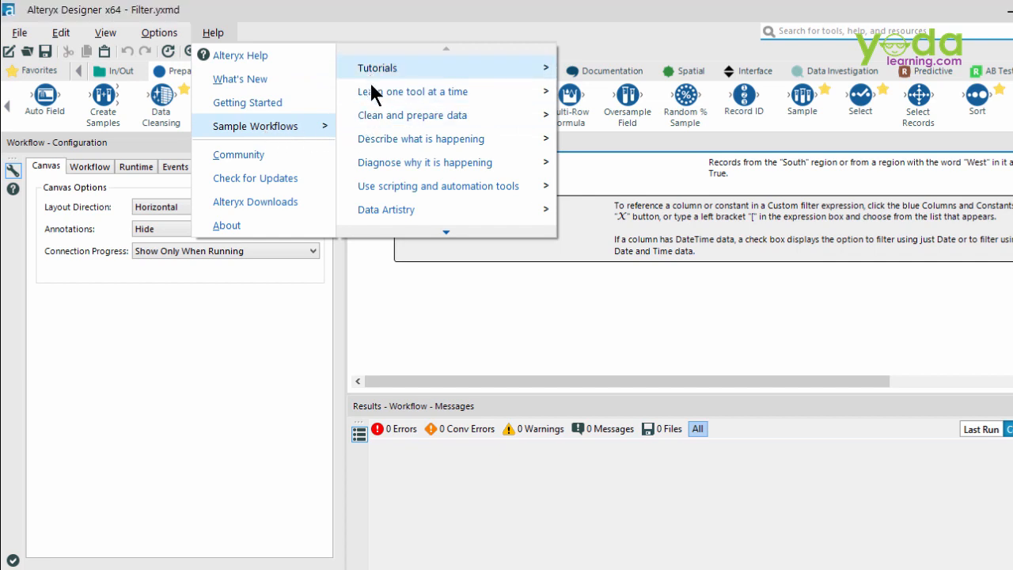
mouse_move(421, 139)
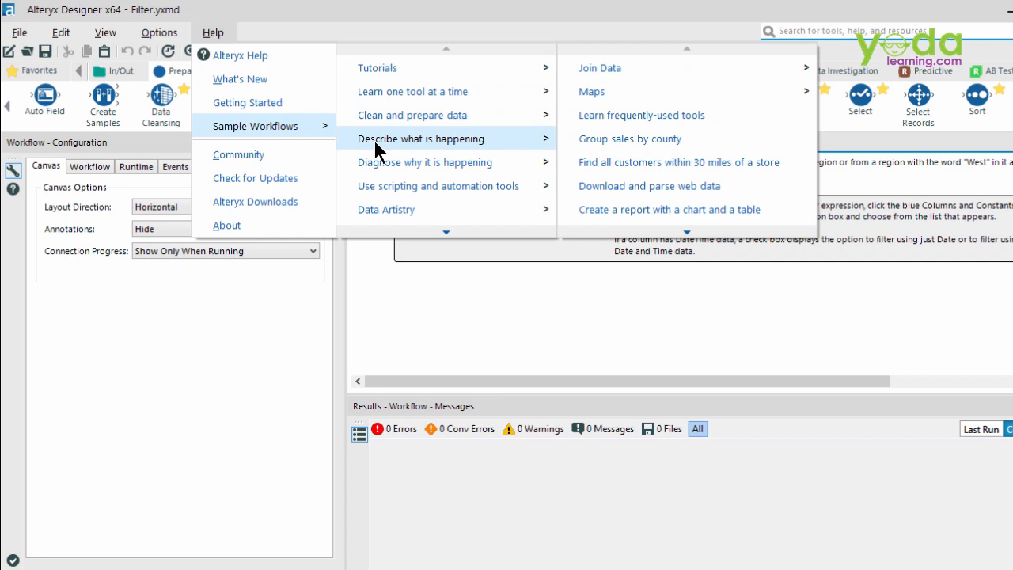
mouse_move(380, 152)
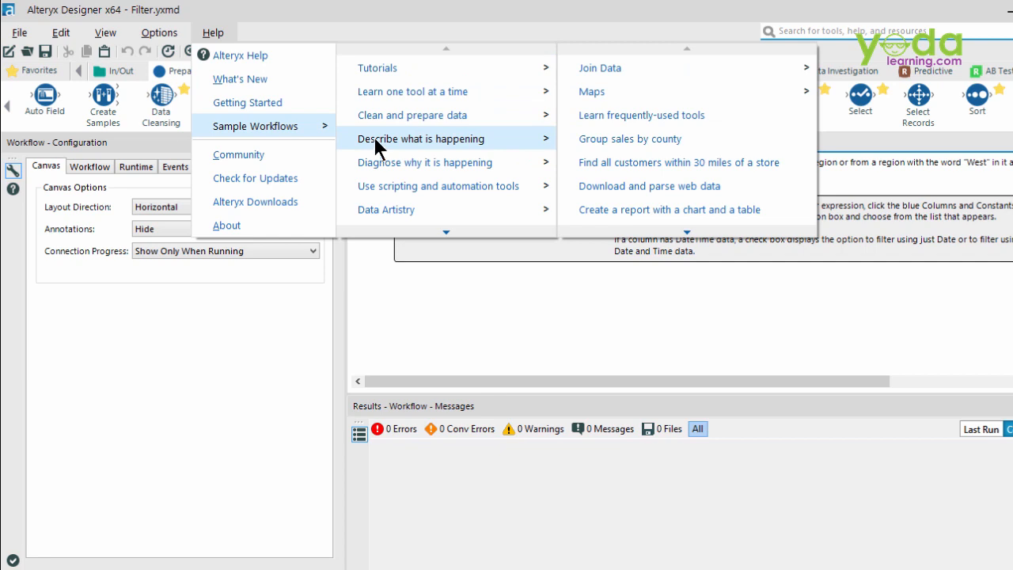
mouse_move(412, 114)
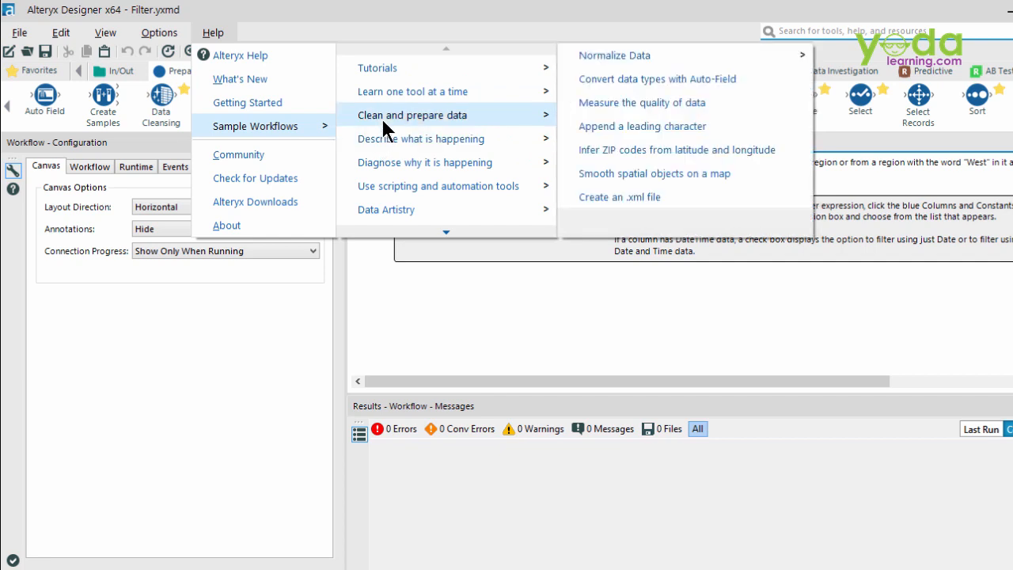
mouse_move(642, 102)
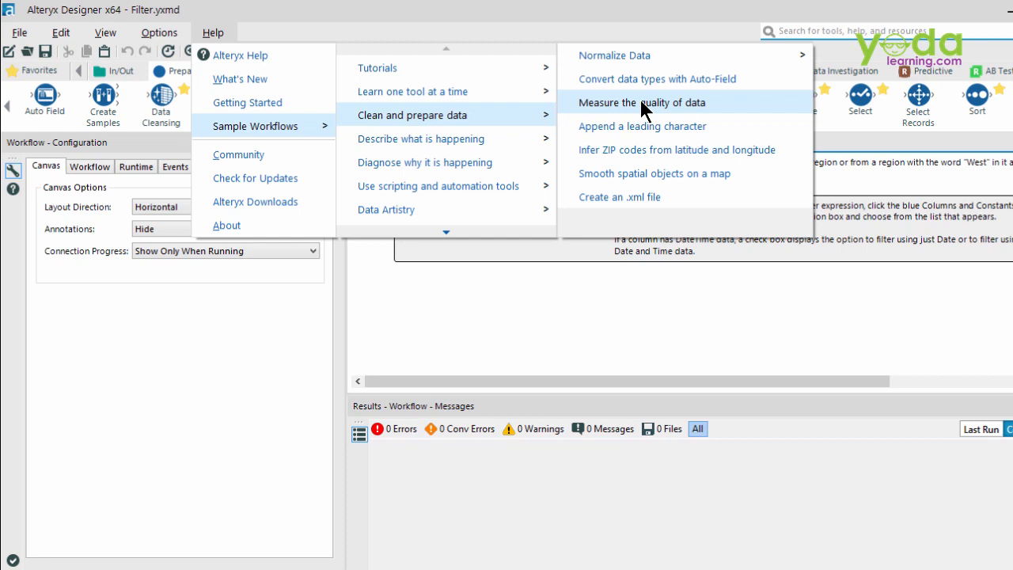
left_click(643, 102)
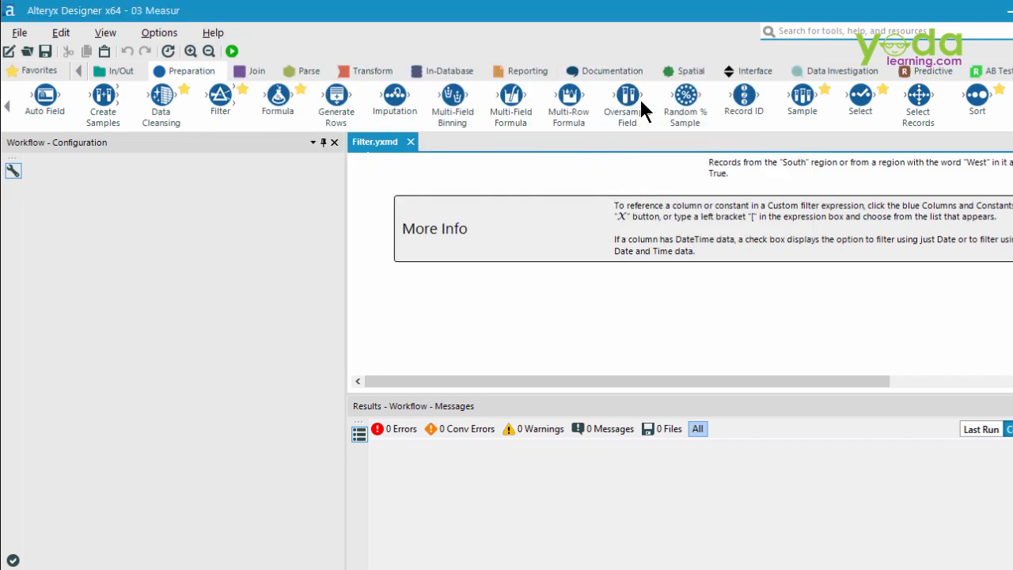
Scroll below the workflow and expand the tool descriptions container.
left_click(500, 141)
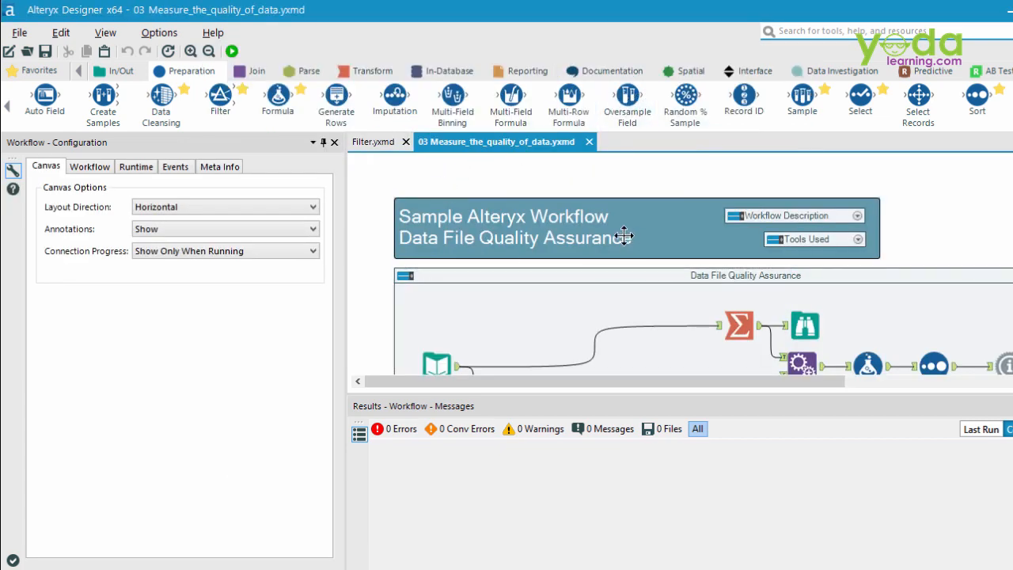
scroll("down", 3)
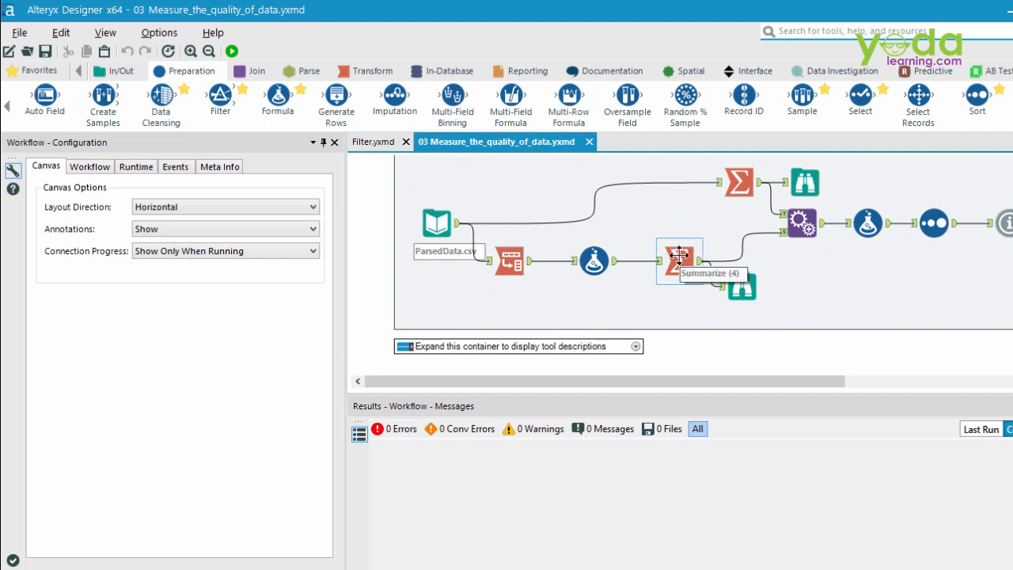
left_click(679, 262)
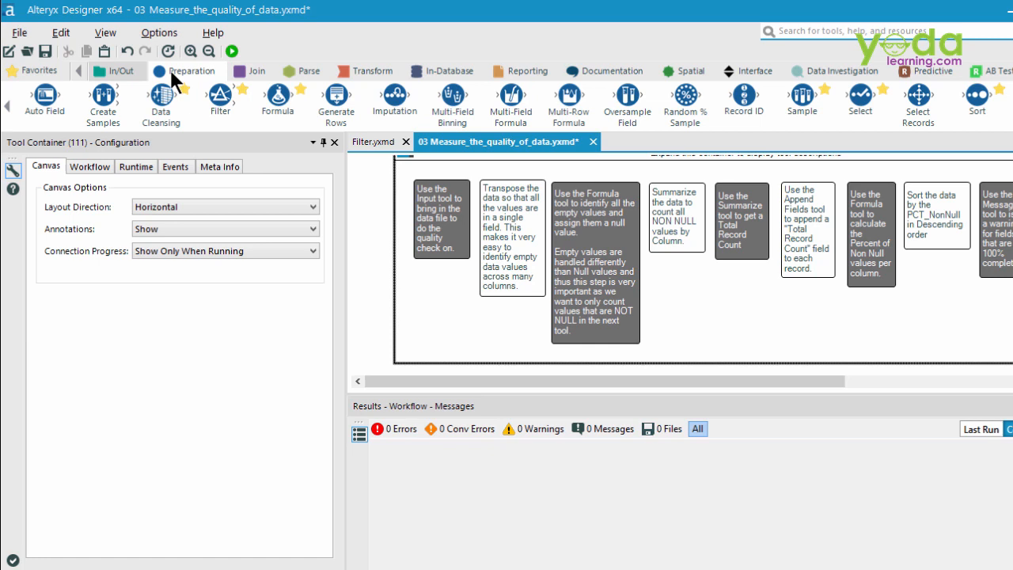
mouse_move(510, 96)
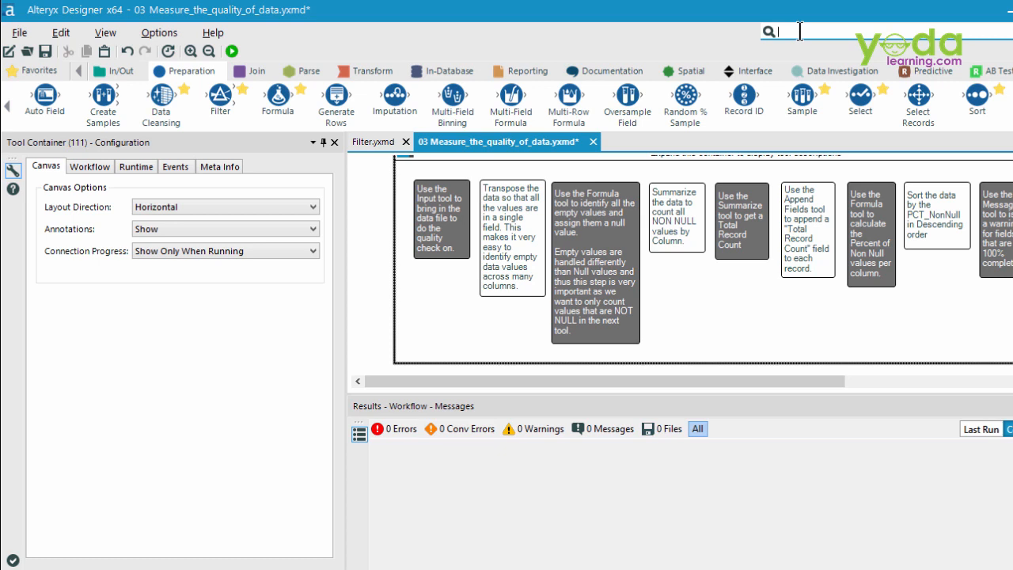
Search the tools for 'browse'.
type("browse")
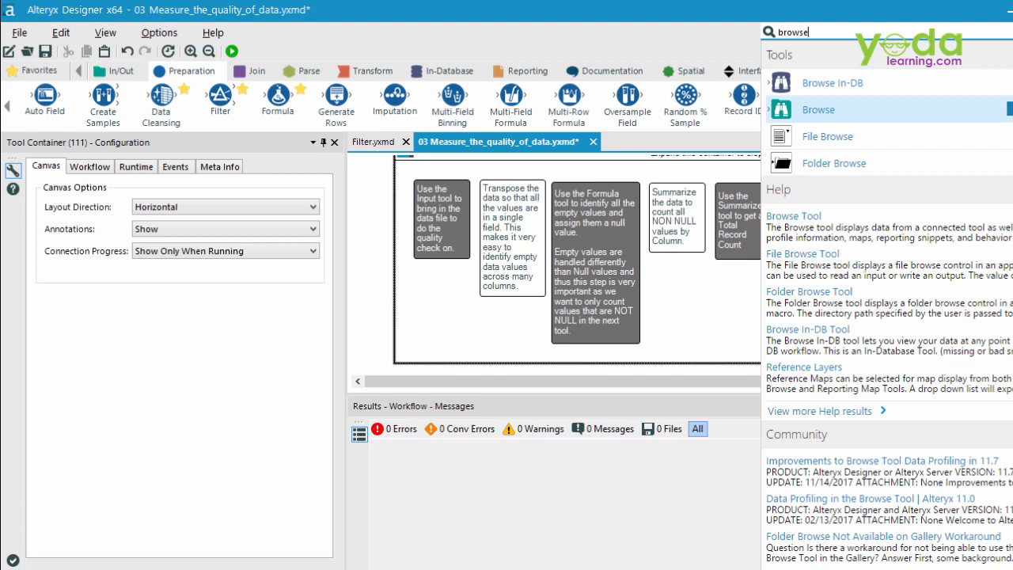
mouse_move(899, 201)
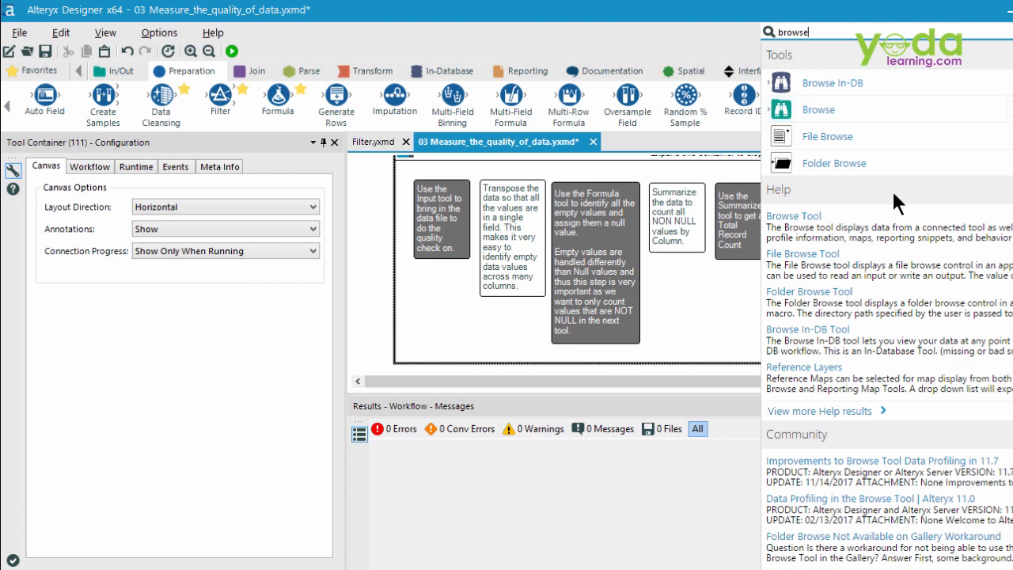
mouse_move(843, 305)
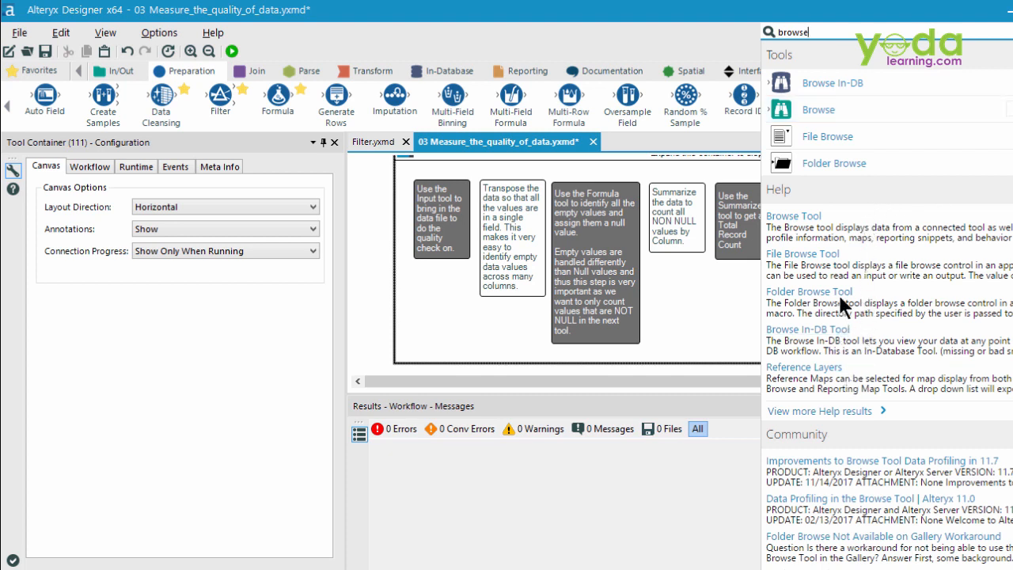
mouse_move(823, 109)
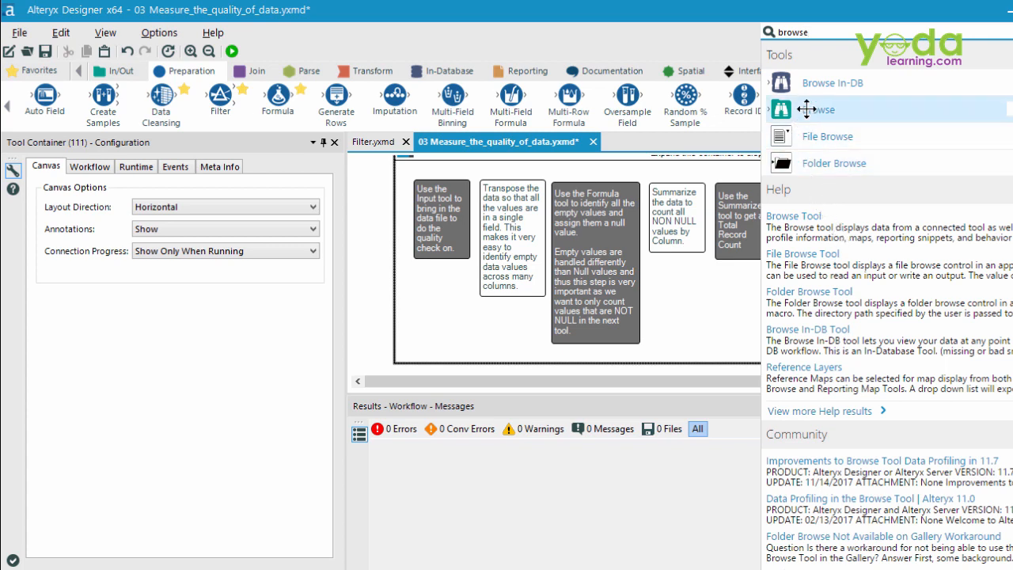